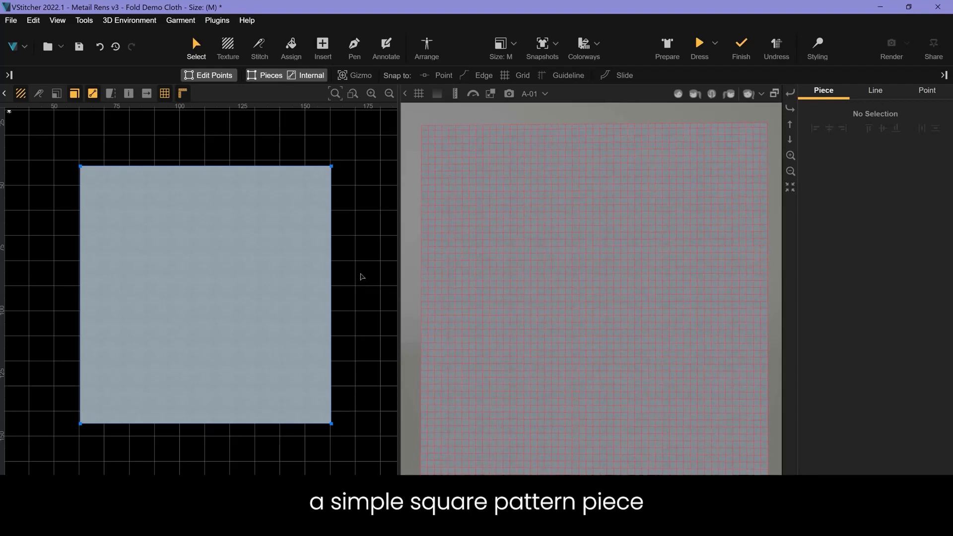
Clone the square's bottom edge inward by offset -10 cm as one copy, creating the internal fold line.
click(204, 295)
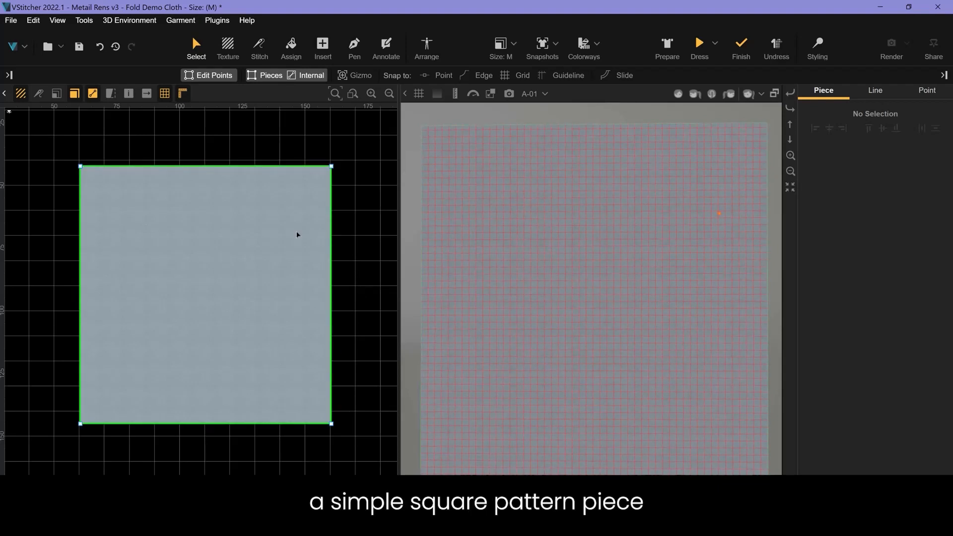
click(206, 295)
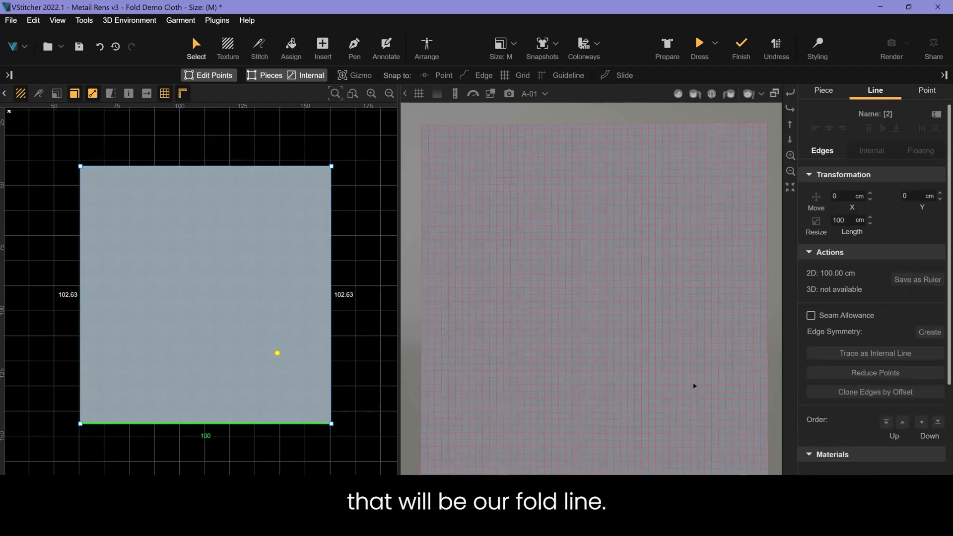
click(873, 391)
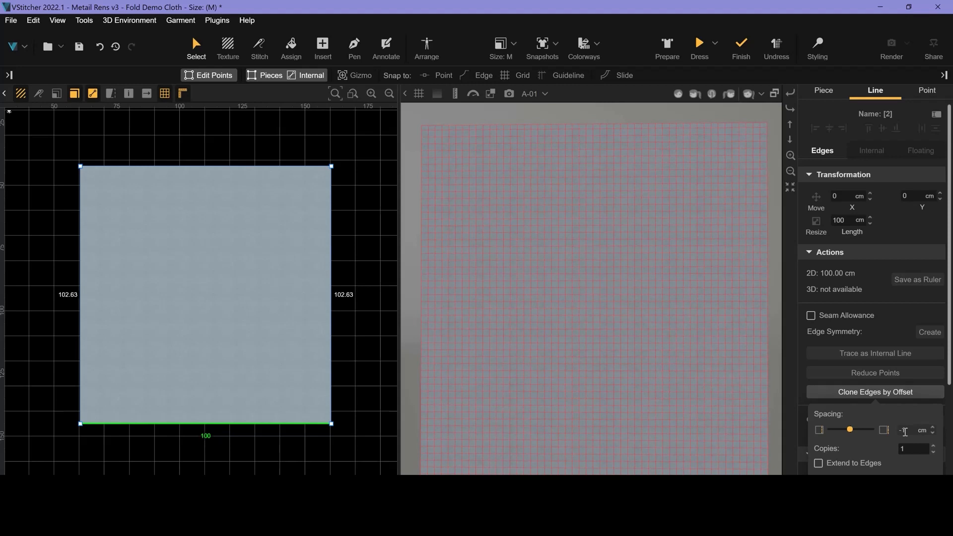
click(912, 430)
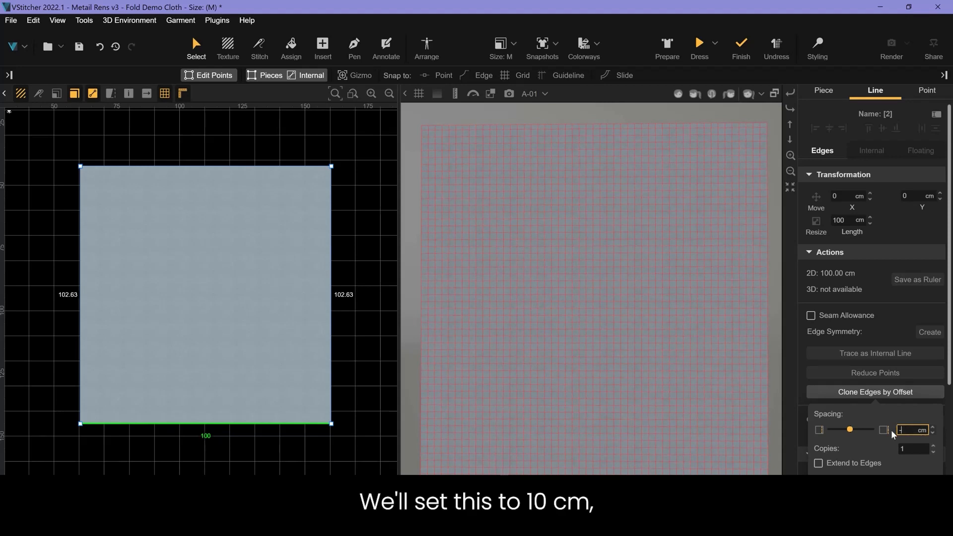
text(-10)
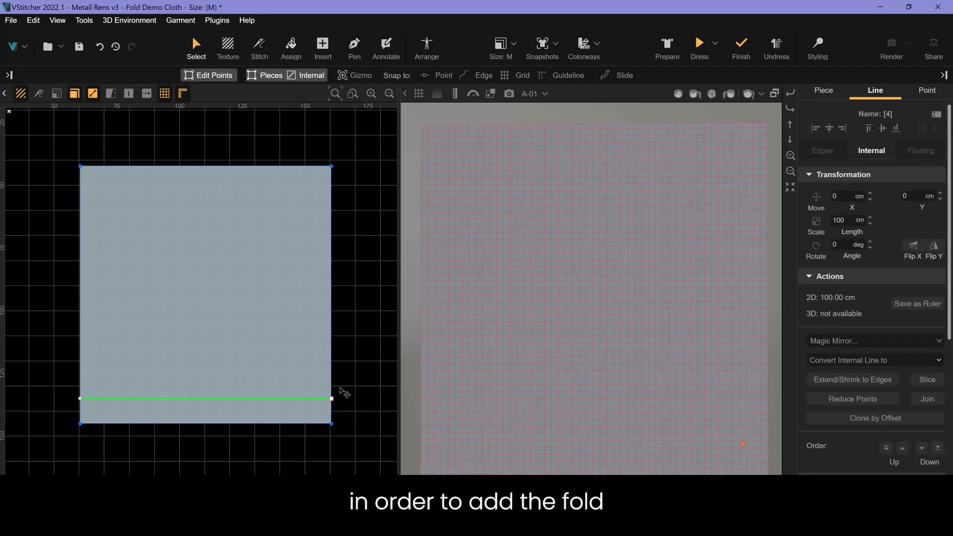
In Line Properties enable Show on 3D and Fold for the new internal line.
scroll(down, 3)
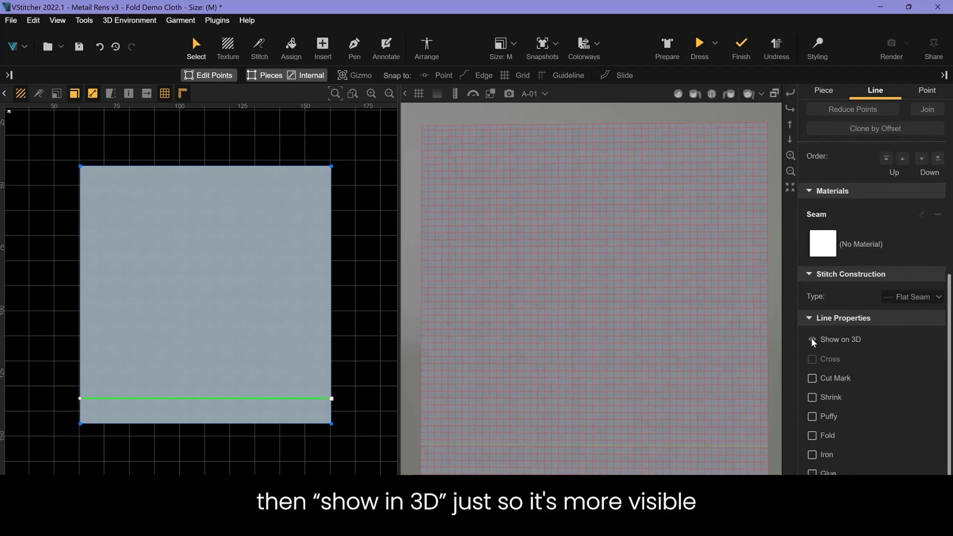
click(812, 339)
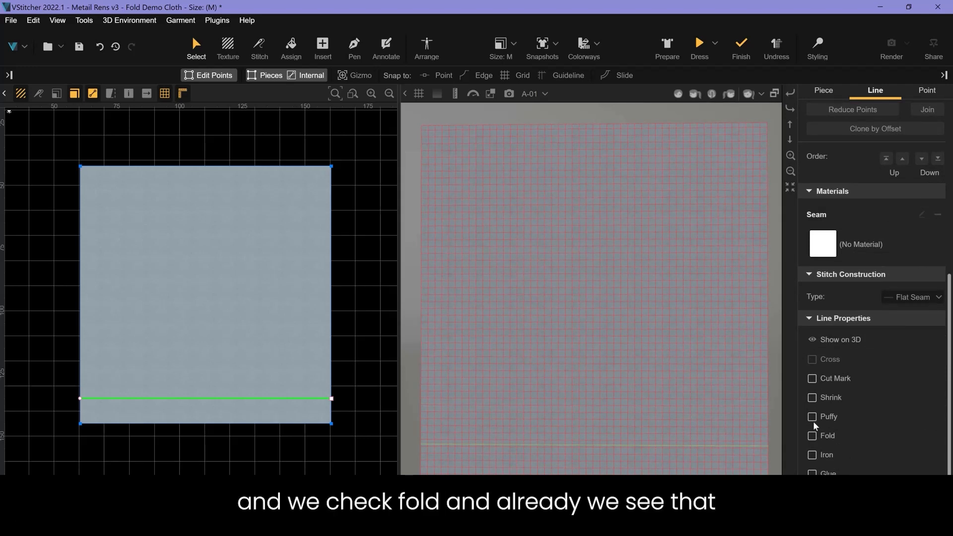
click(812, 434)
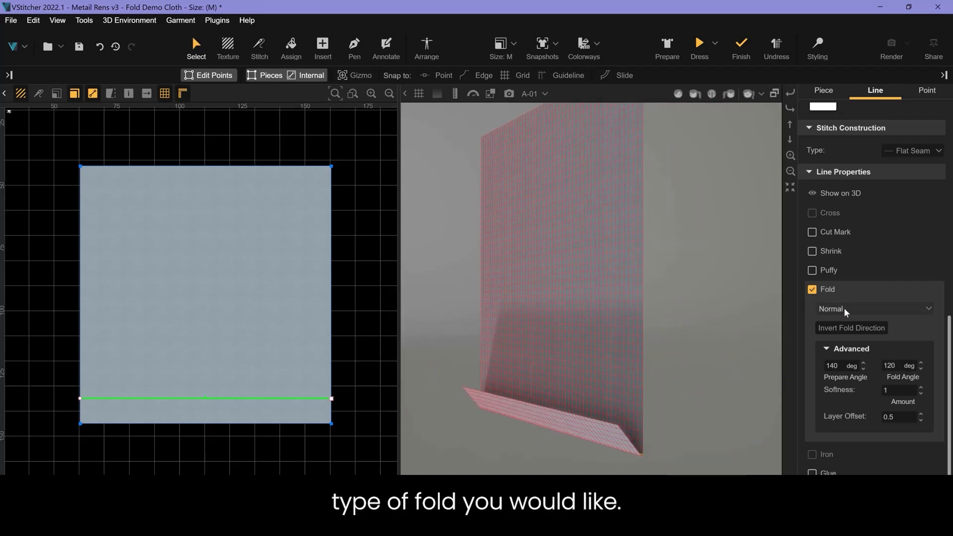
Cycle the fold type through Sharp, Normal and Soft, then settle on Sharp with its 160° fold angle.
click(874, 309)
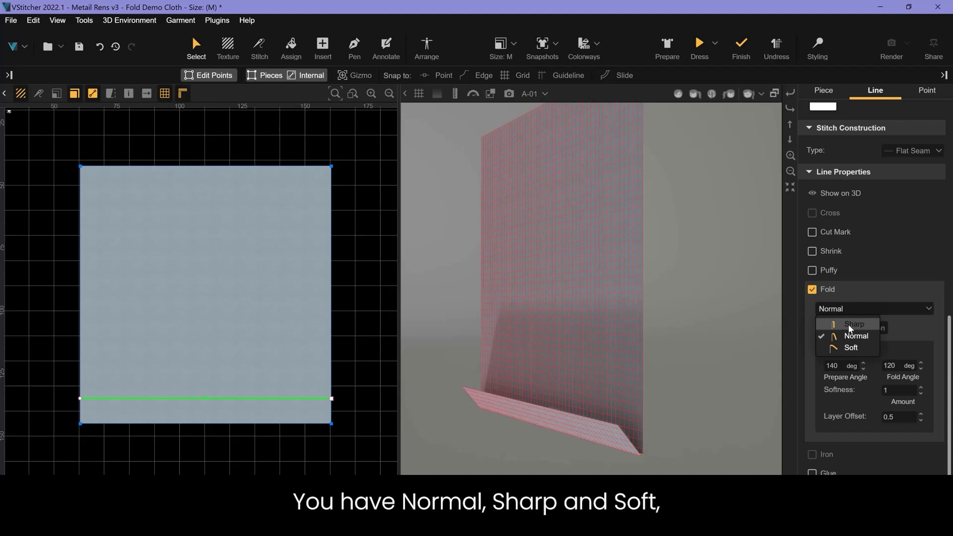
click(853, 323)
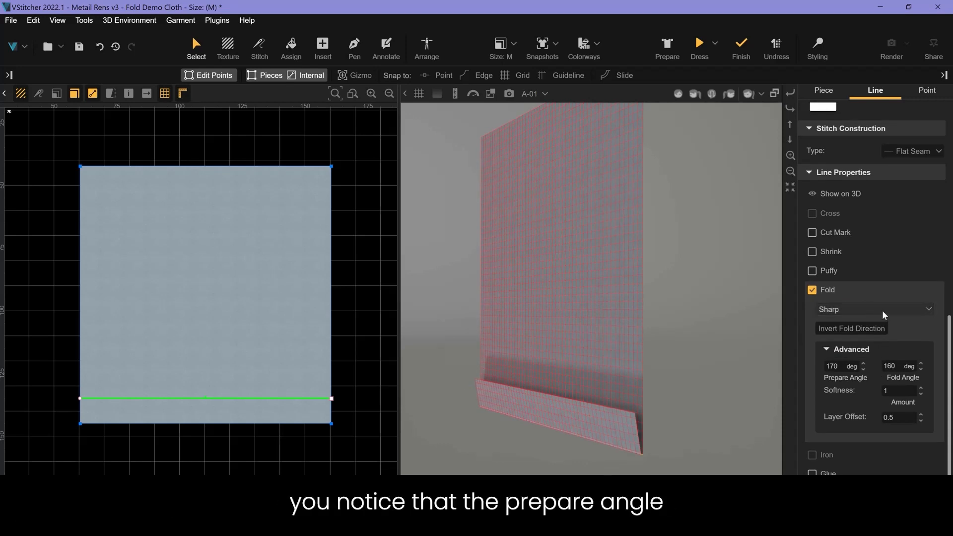
mouse_move(884, 314)
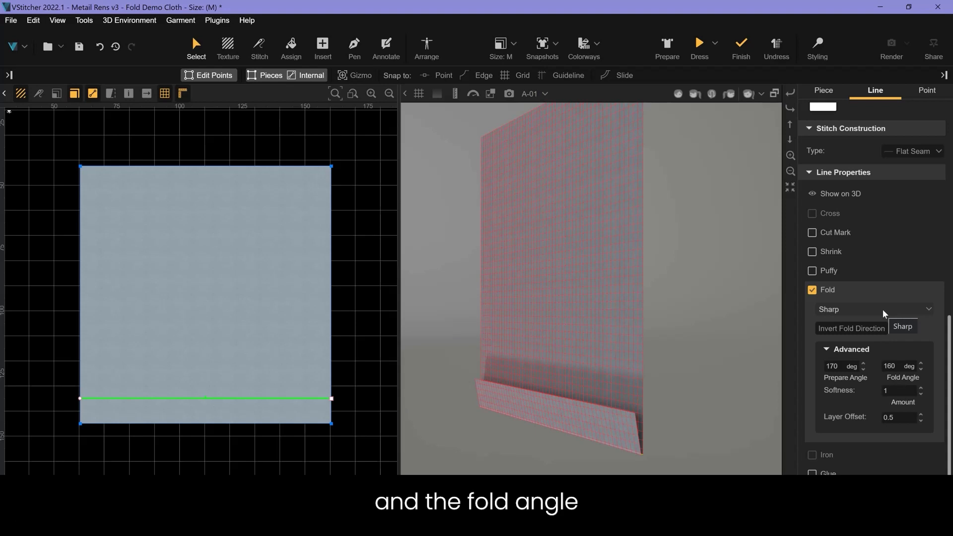
click(873, 309)
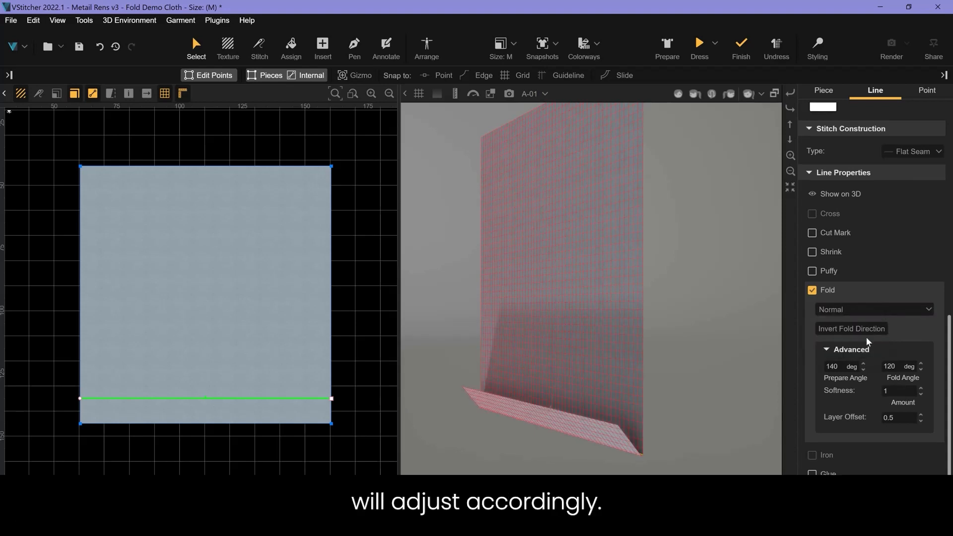
click(873, 310)
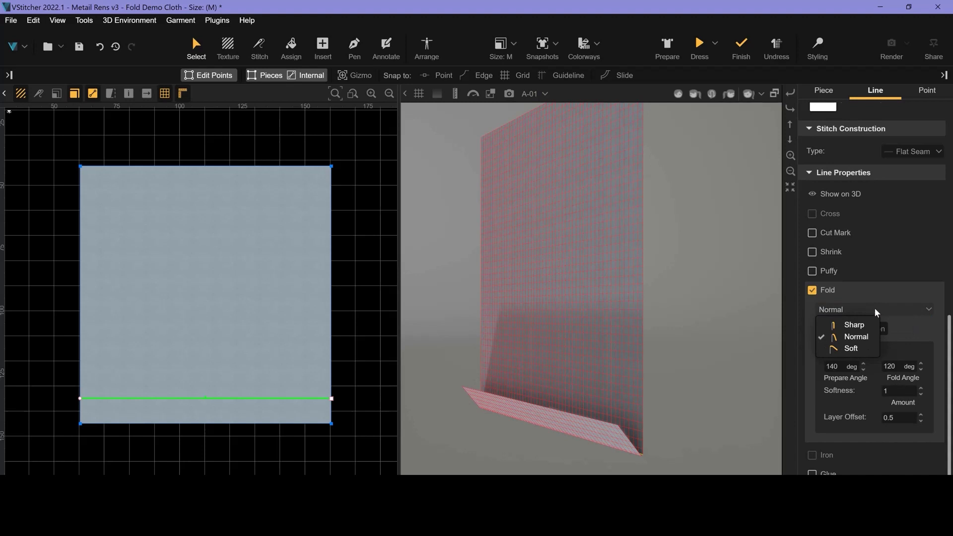
click(851, 349)
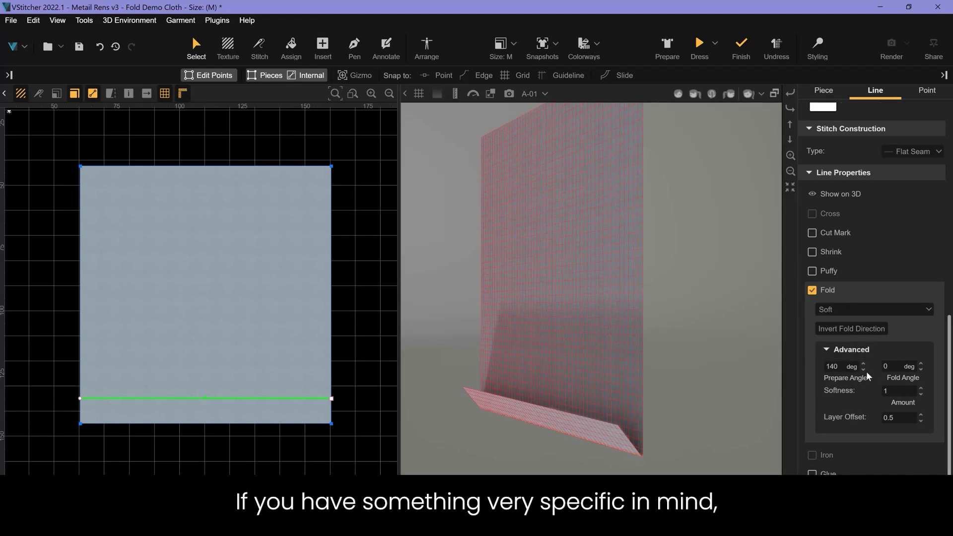
mouse_move(874, 310)
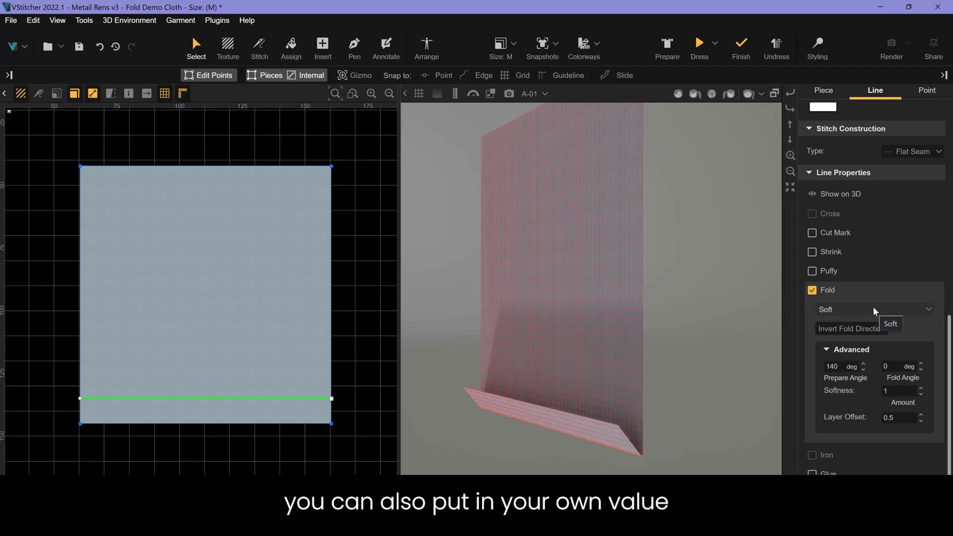
click(873, 310)
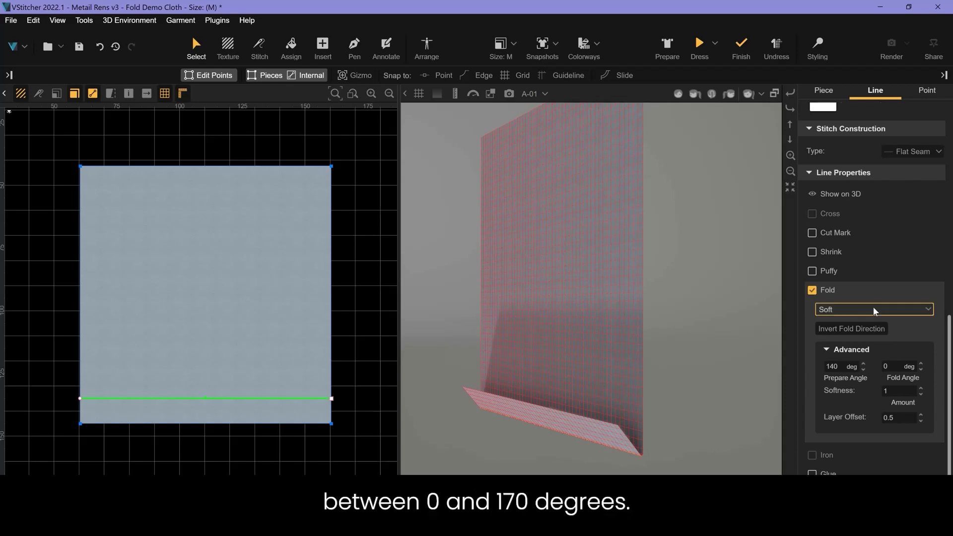
click(873, 310)
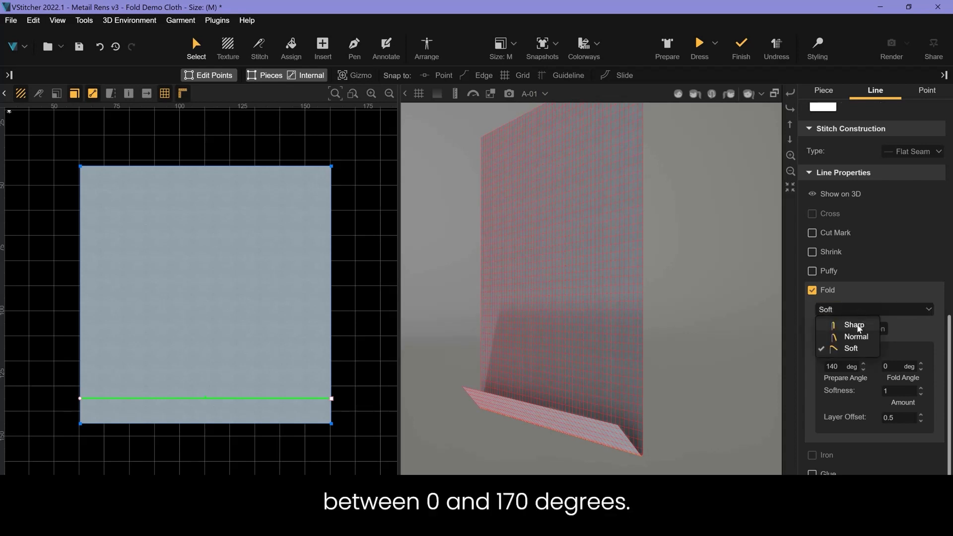
click(854, 324)
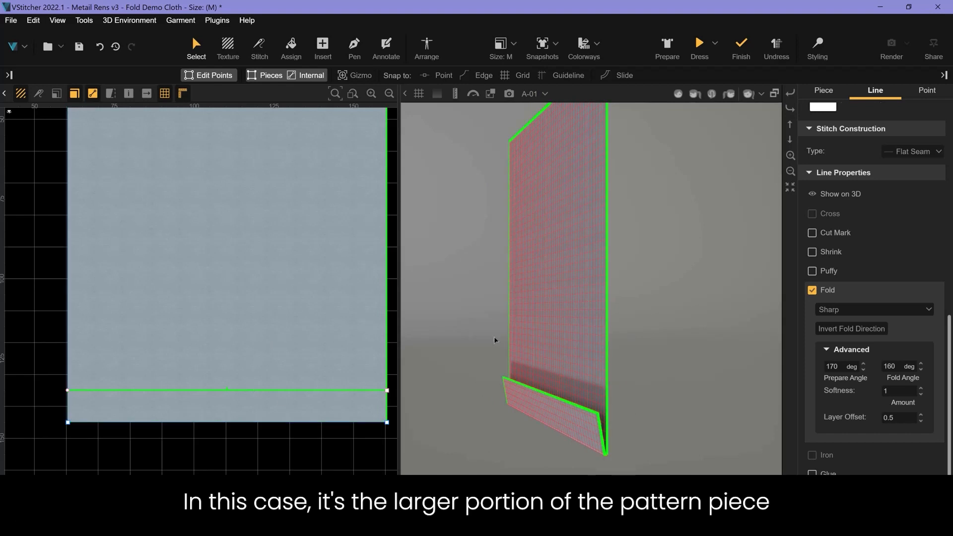
Invert the fold direction so the bottom strip folds toward the opposite side of the cloth.
click(851, 328)
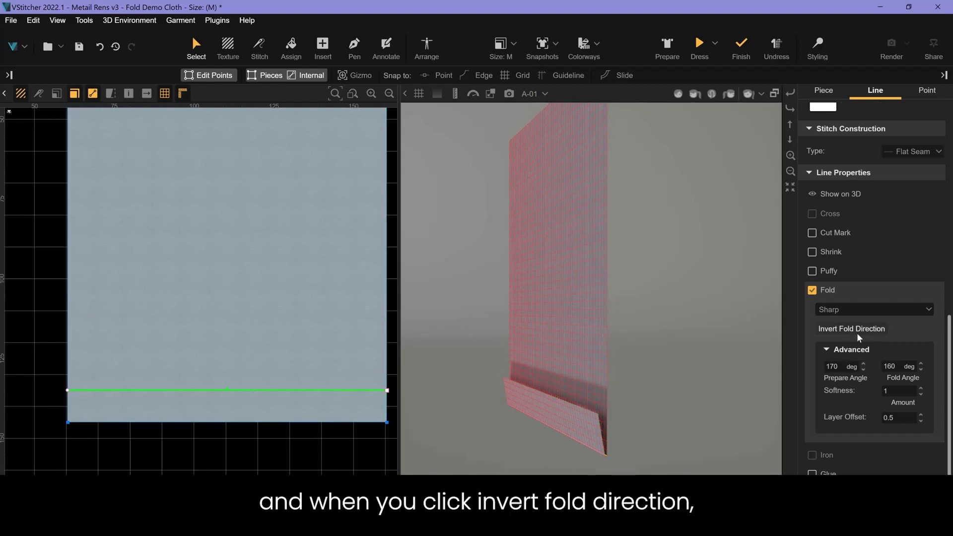
click(852, 328)
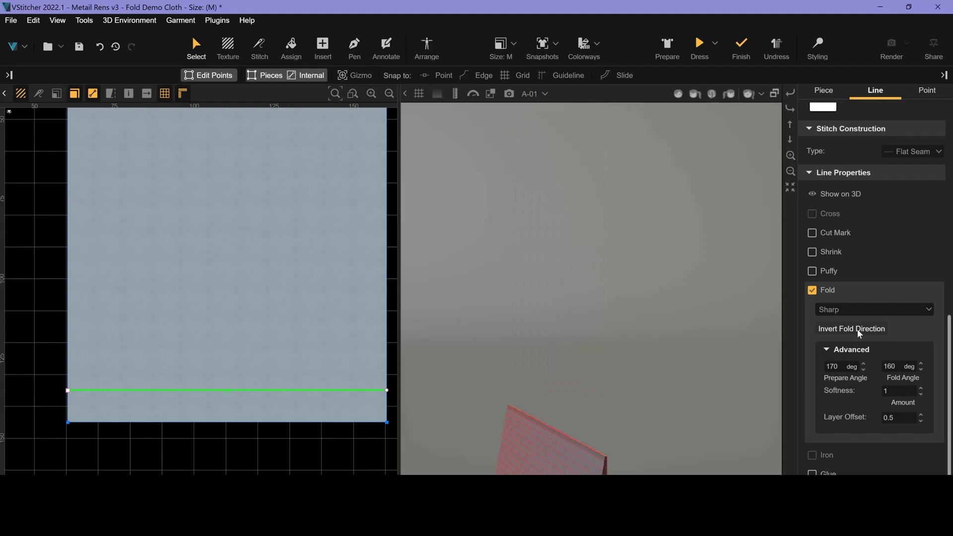
click(850, 329)
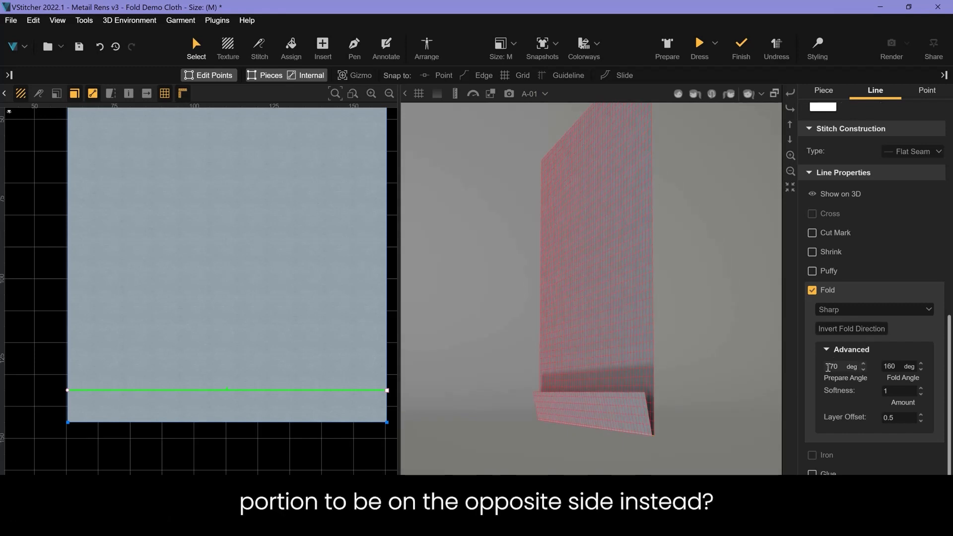
click(838, 366)
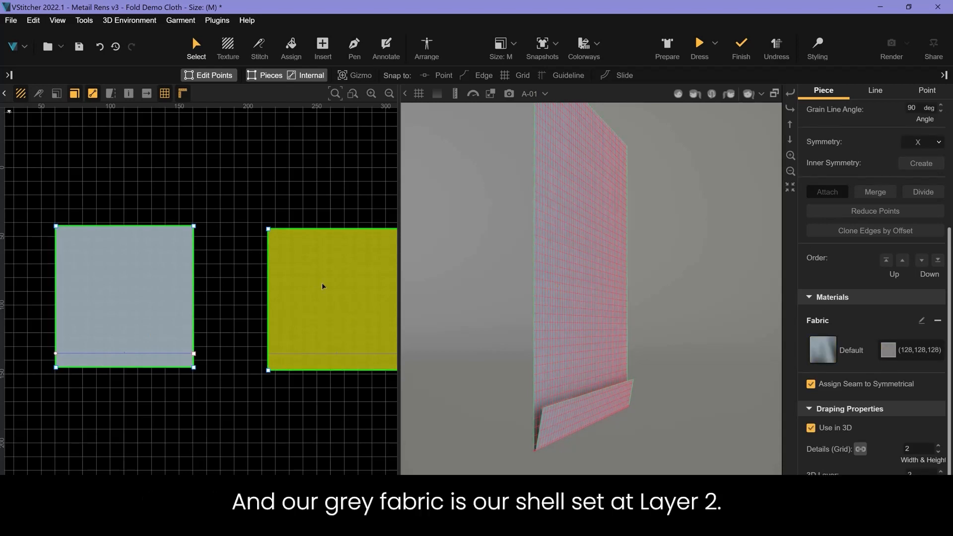
Enable Use in 3D for the yellow square lining piece so it drapes around the grey shell.
click(811, 426)
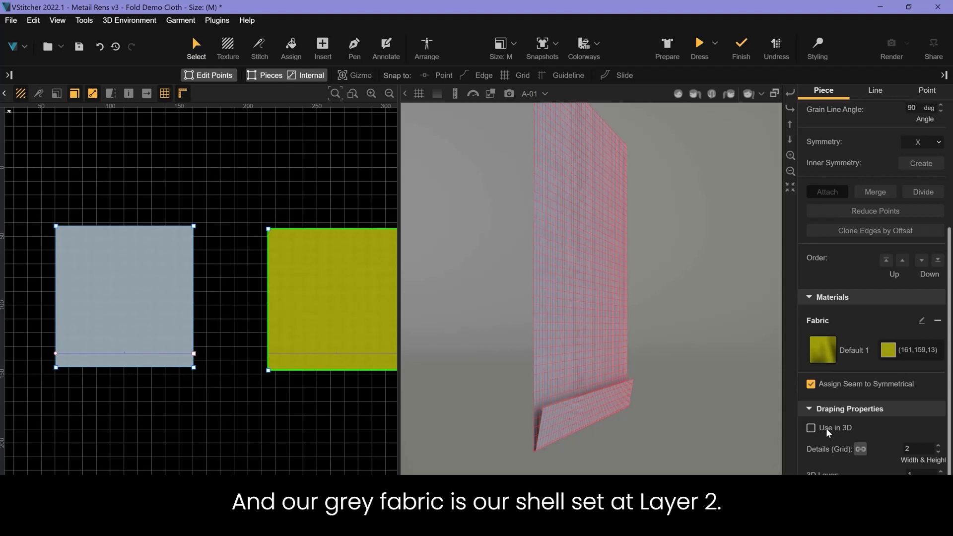
click(811, 427)
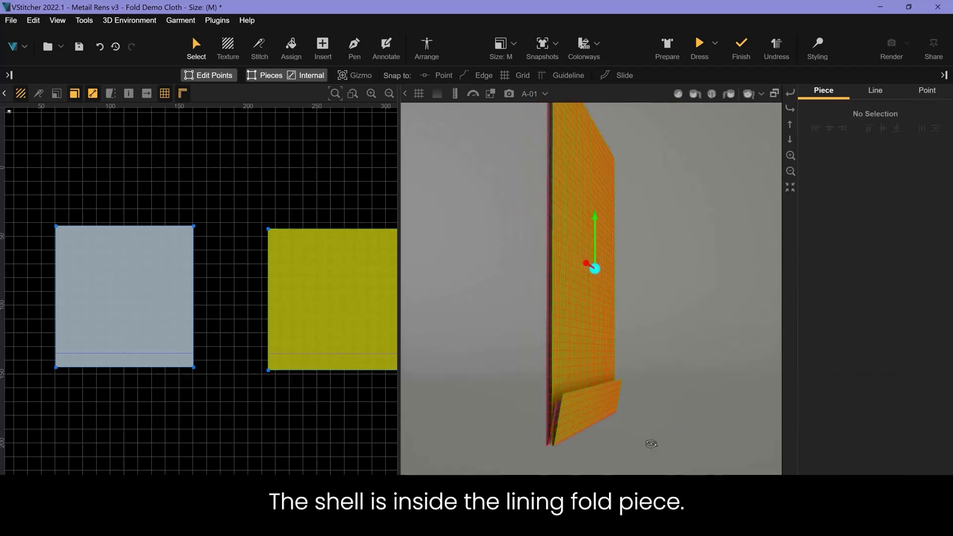
click(121, 354)
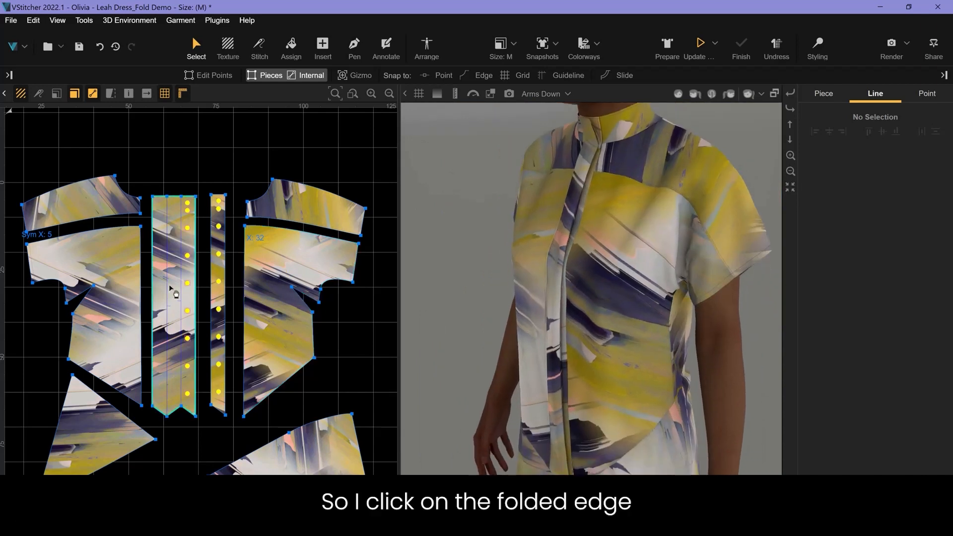
Set the placket fold line's prepare angle to -170° in the Advanced fold settings.
click(178, 303)
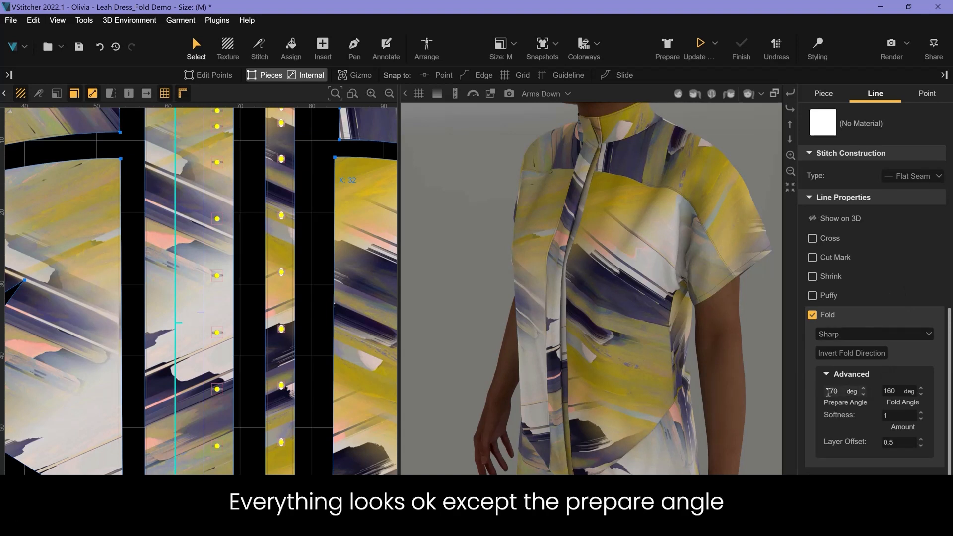
click(833, 391)
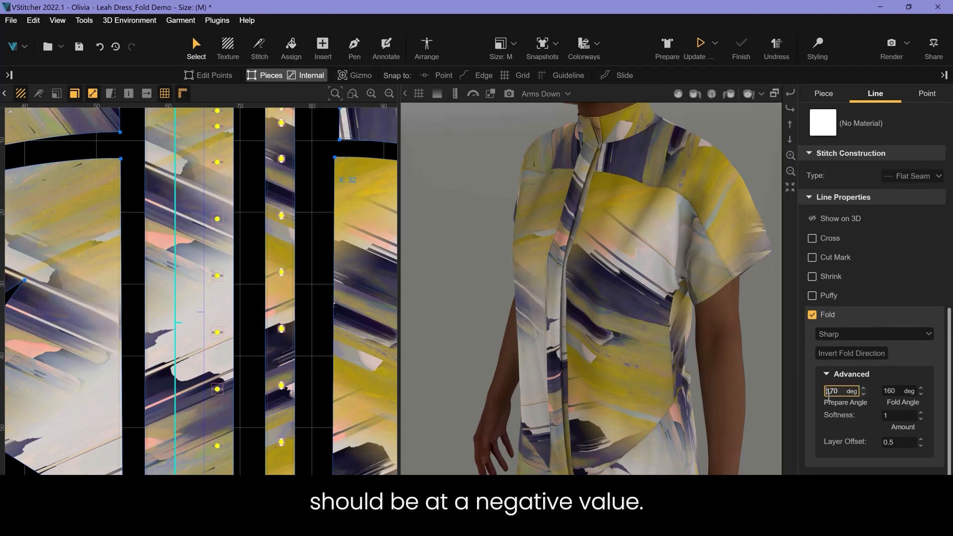
text(-170)
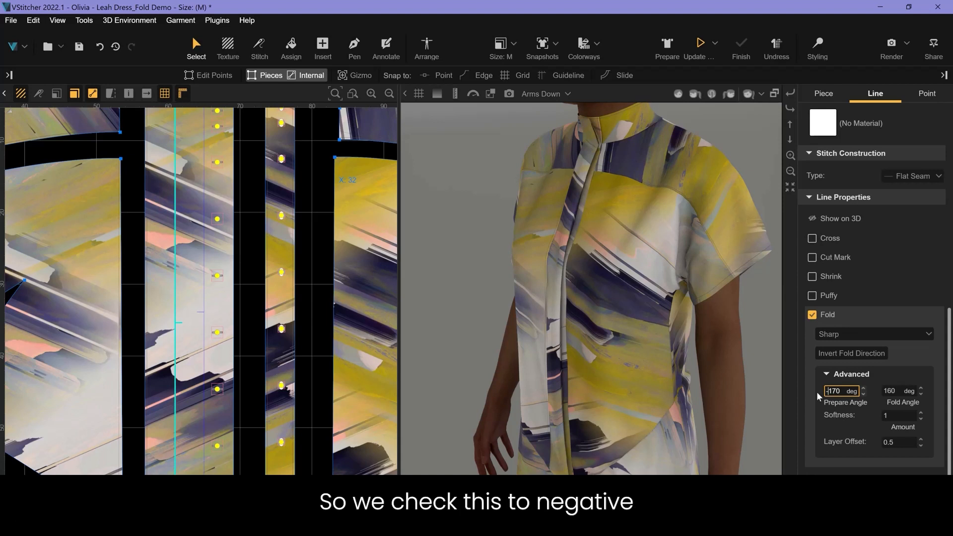